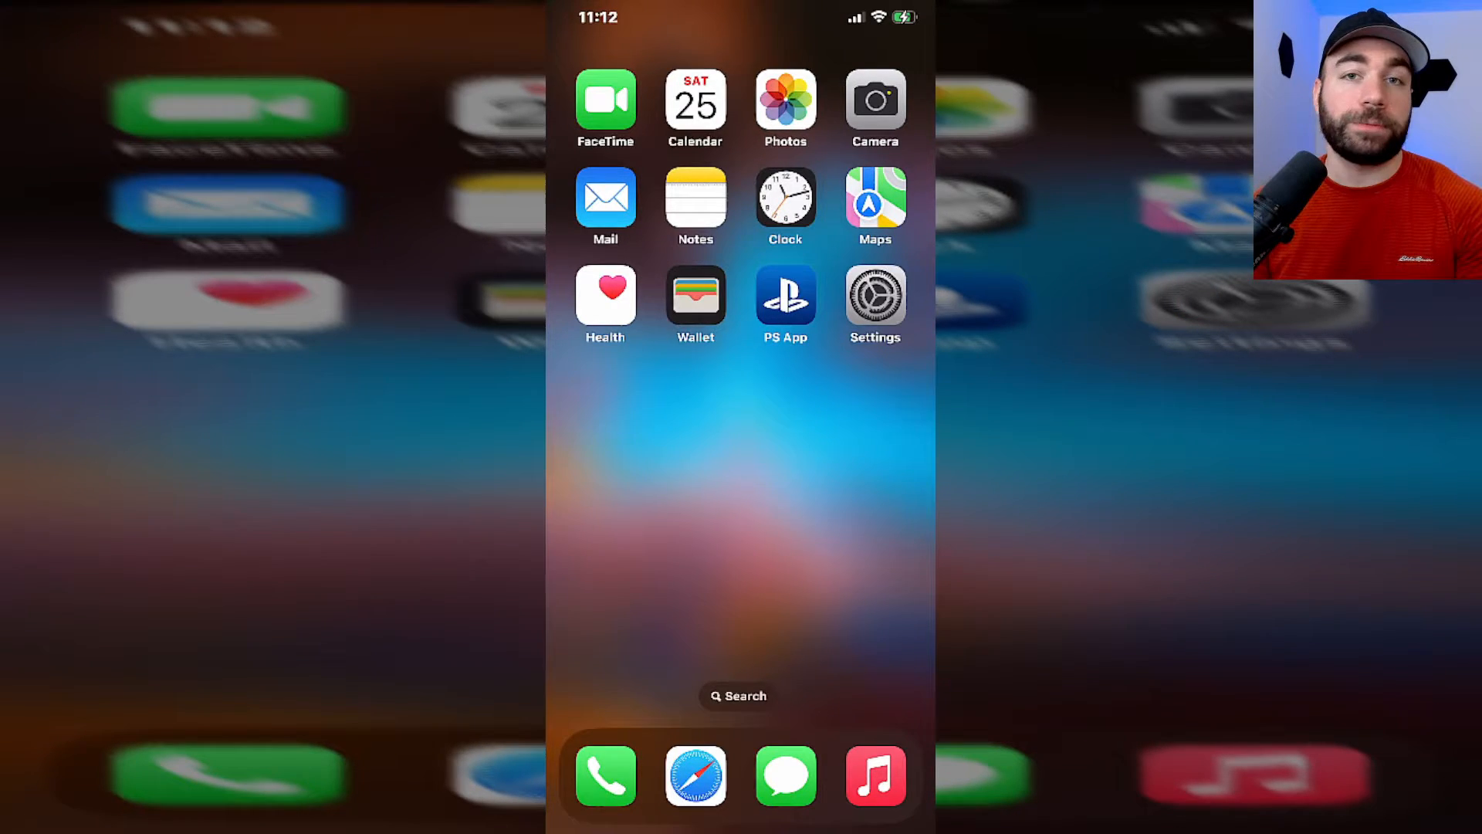
Choose Reset Location & Privacy under General > Transfer or Reset iPhone > Reset.
left_click(873, 296)
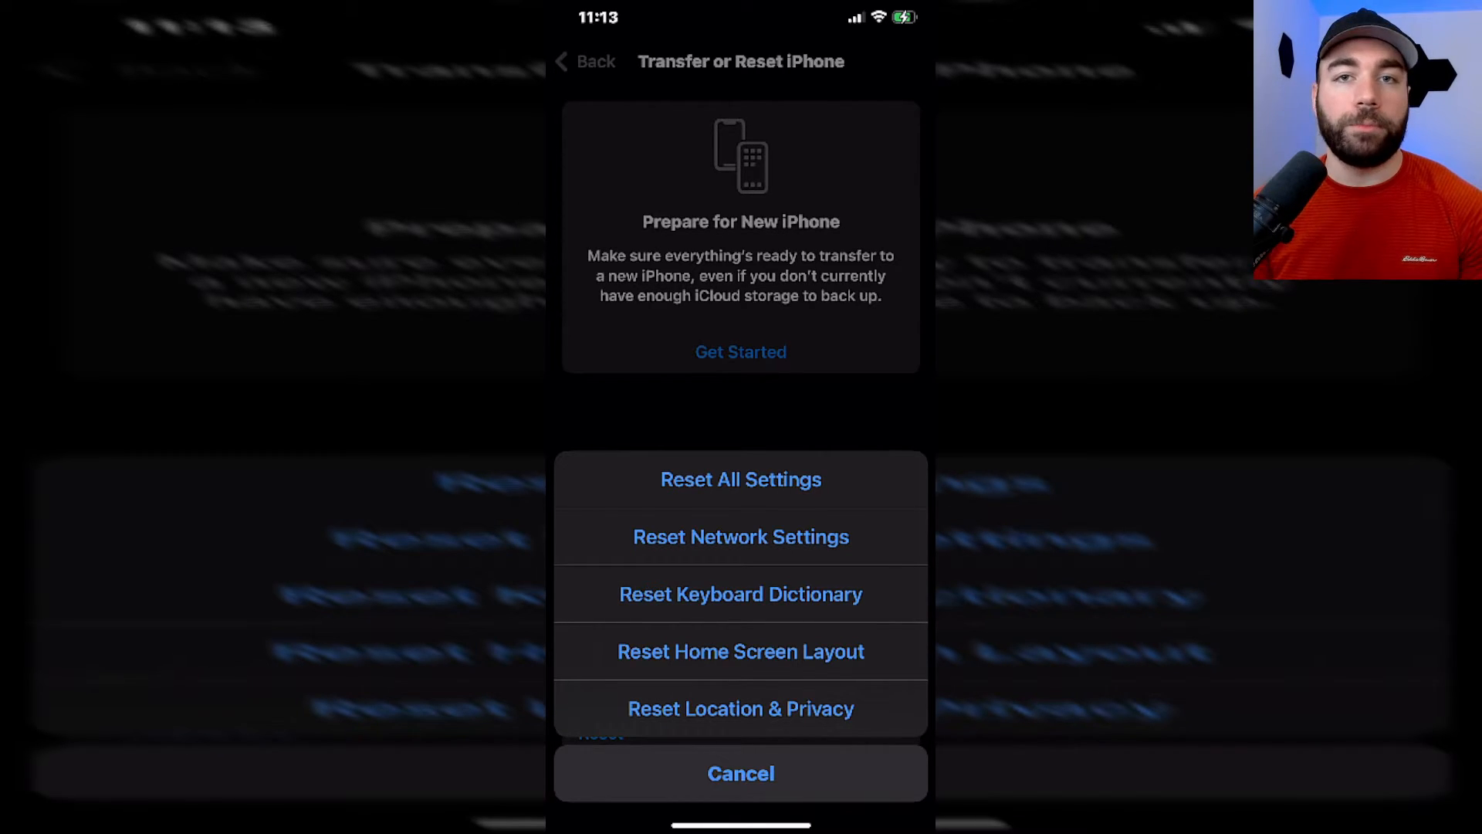
left_click(741, 772)
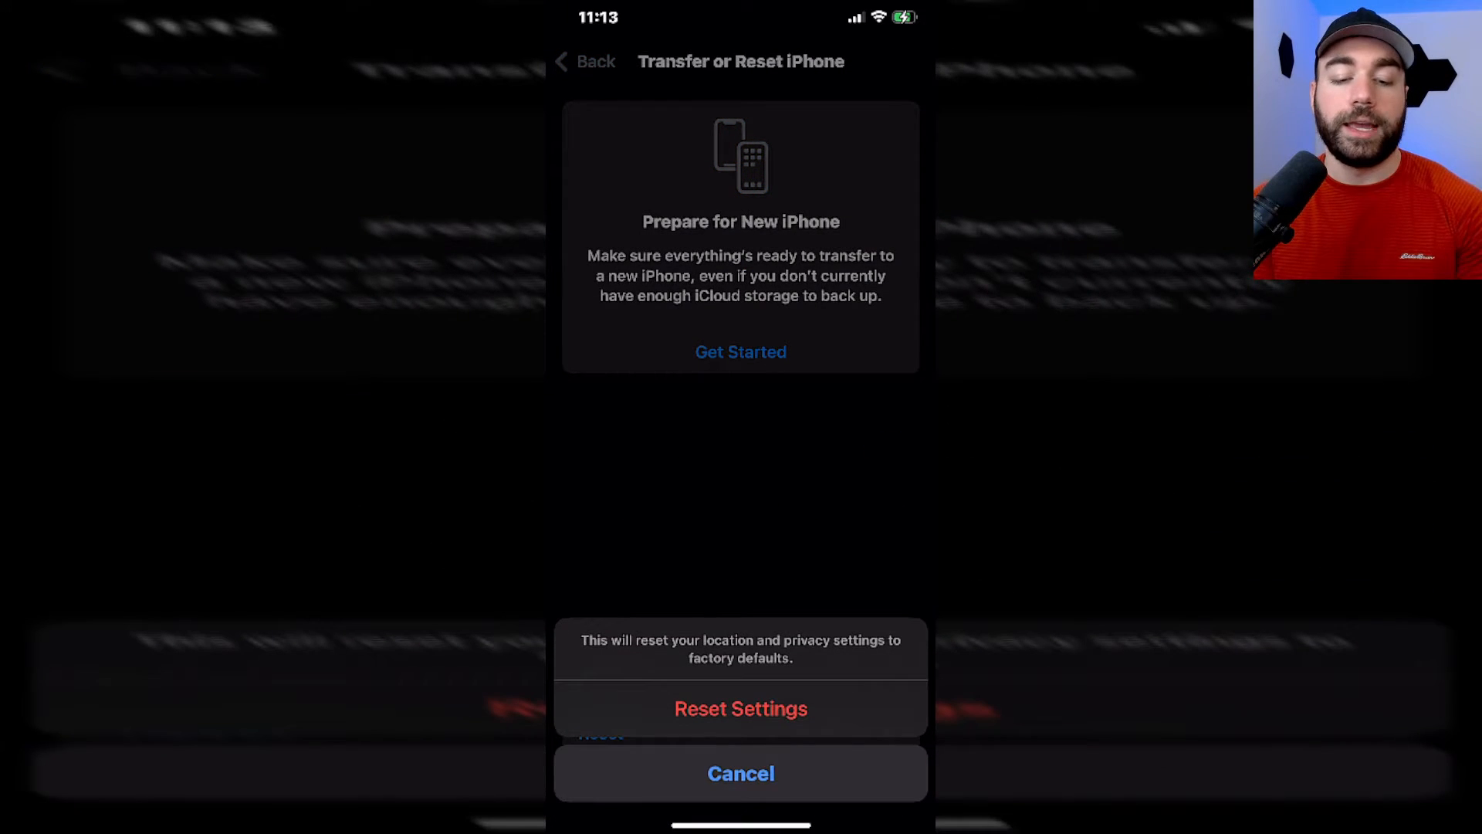
Confirm Reset Settings for location and privacy, then go back to the main Settings list.
left_click(740, 772)
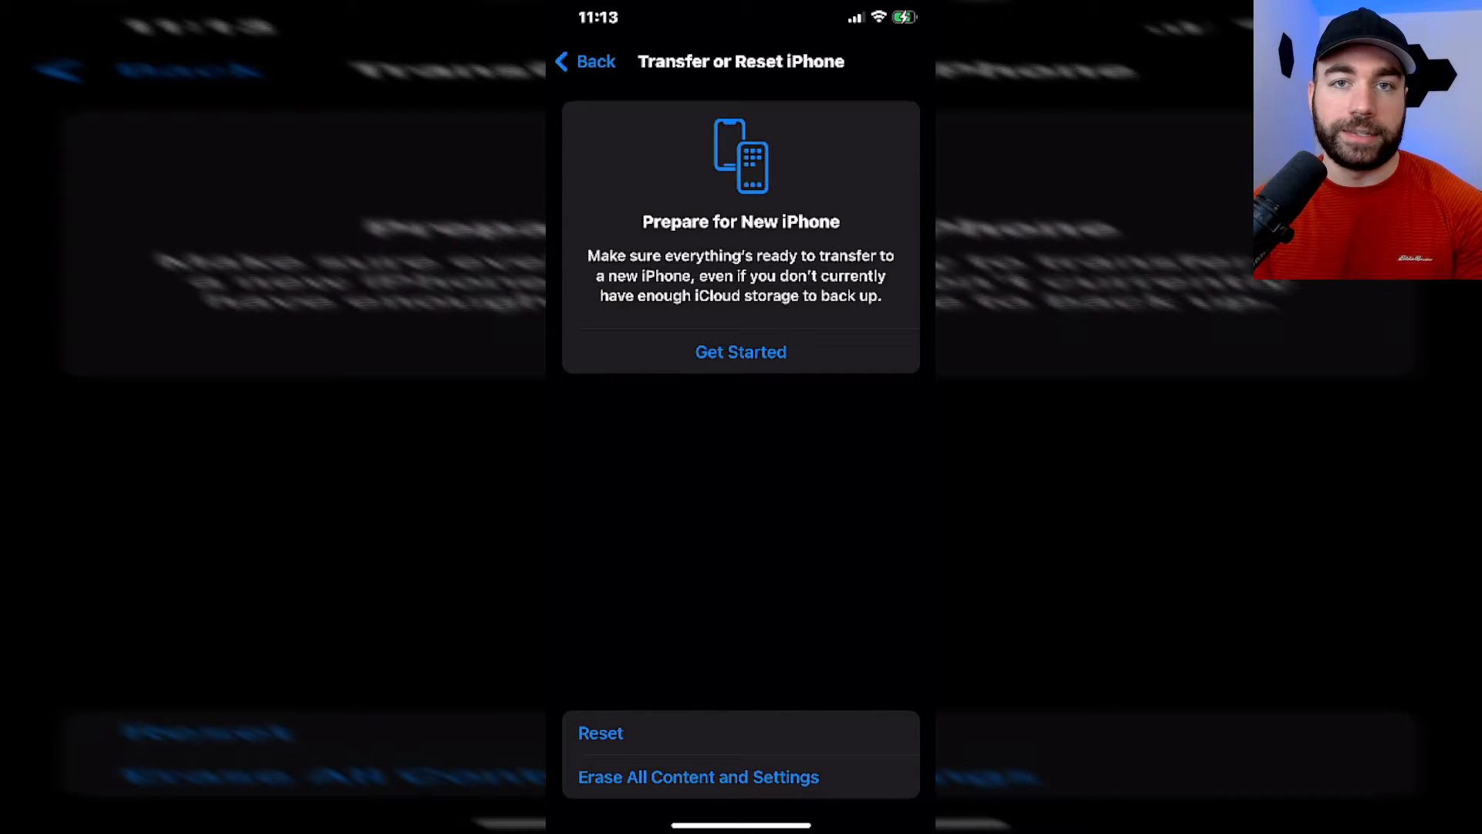
left_click(585, 61)
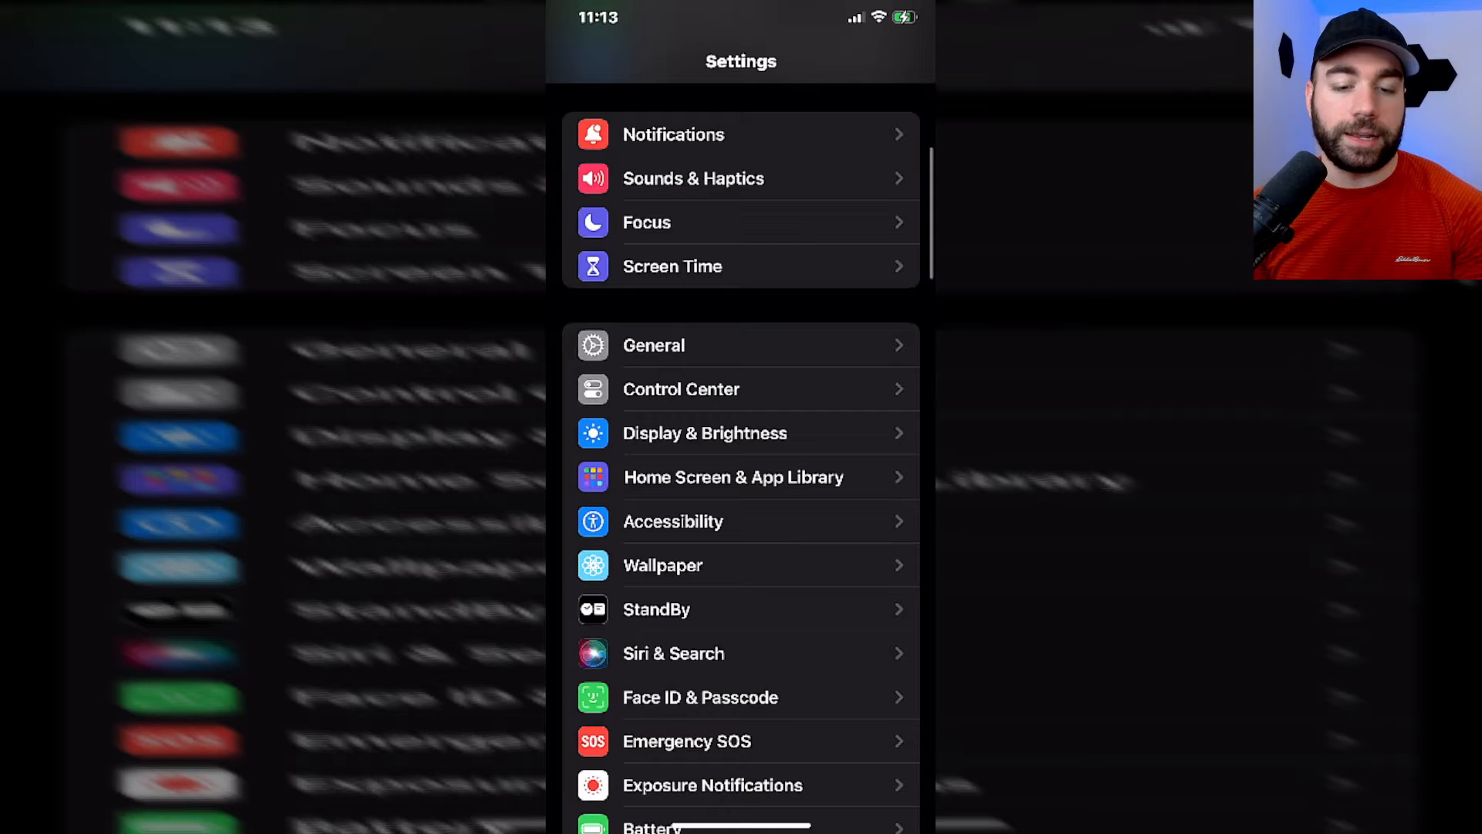
Go to Privacy & Security and open the Location Services page.
scroll("down", 3)
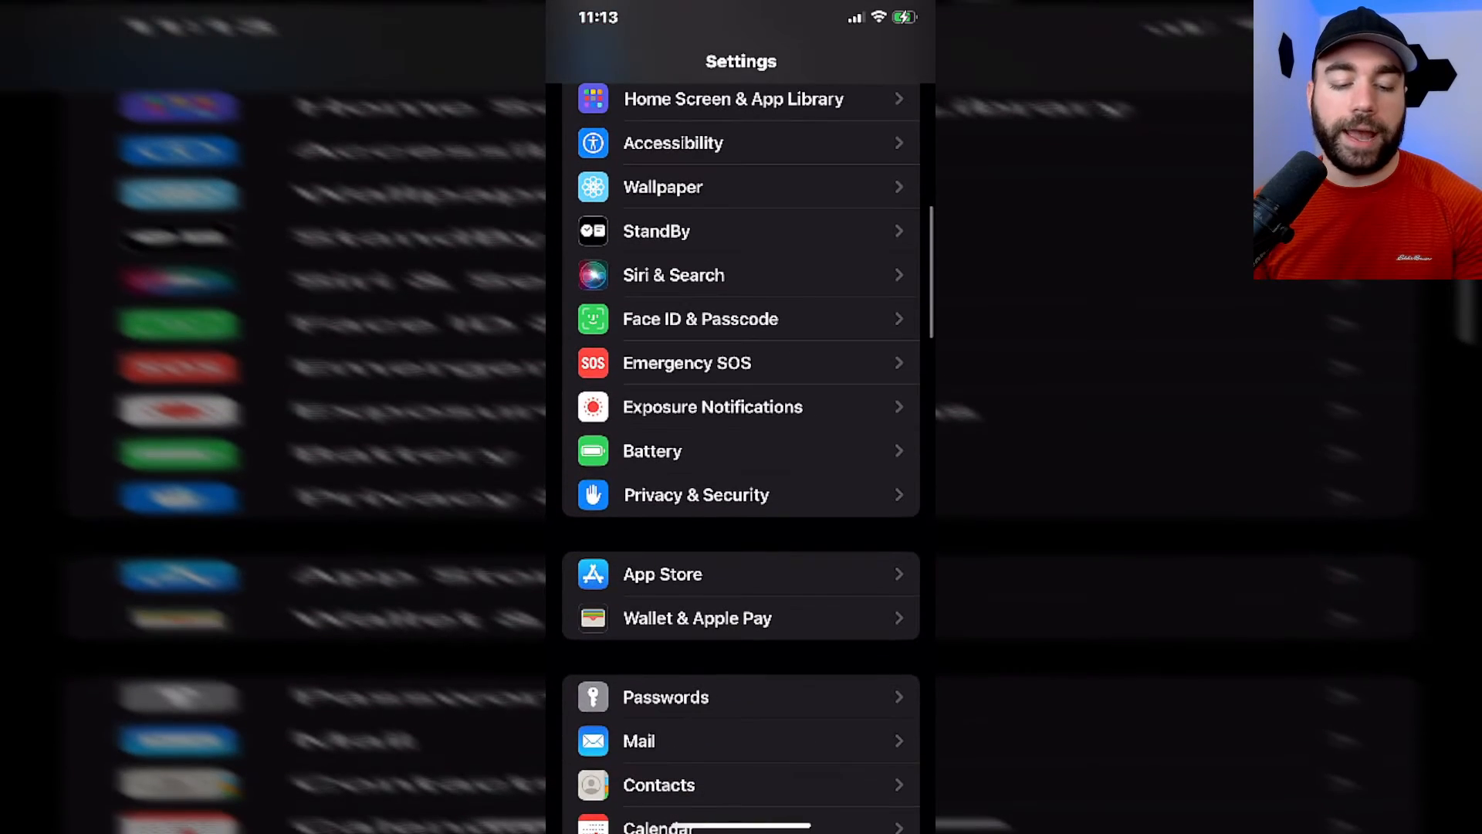
left_click(696, 494)
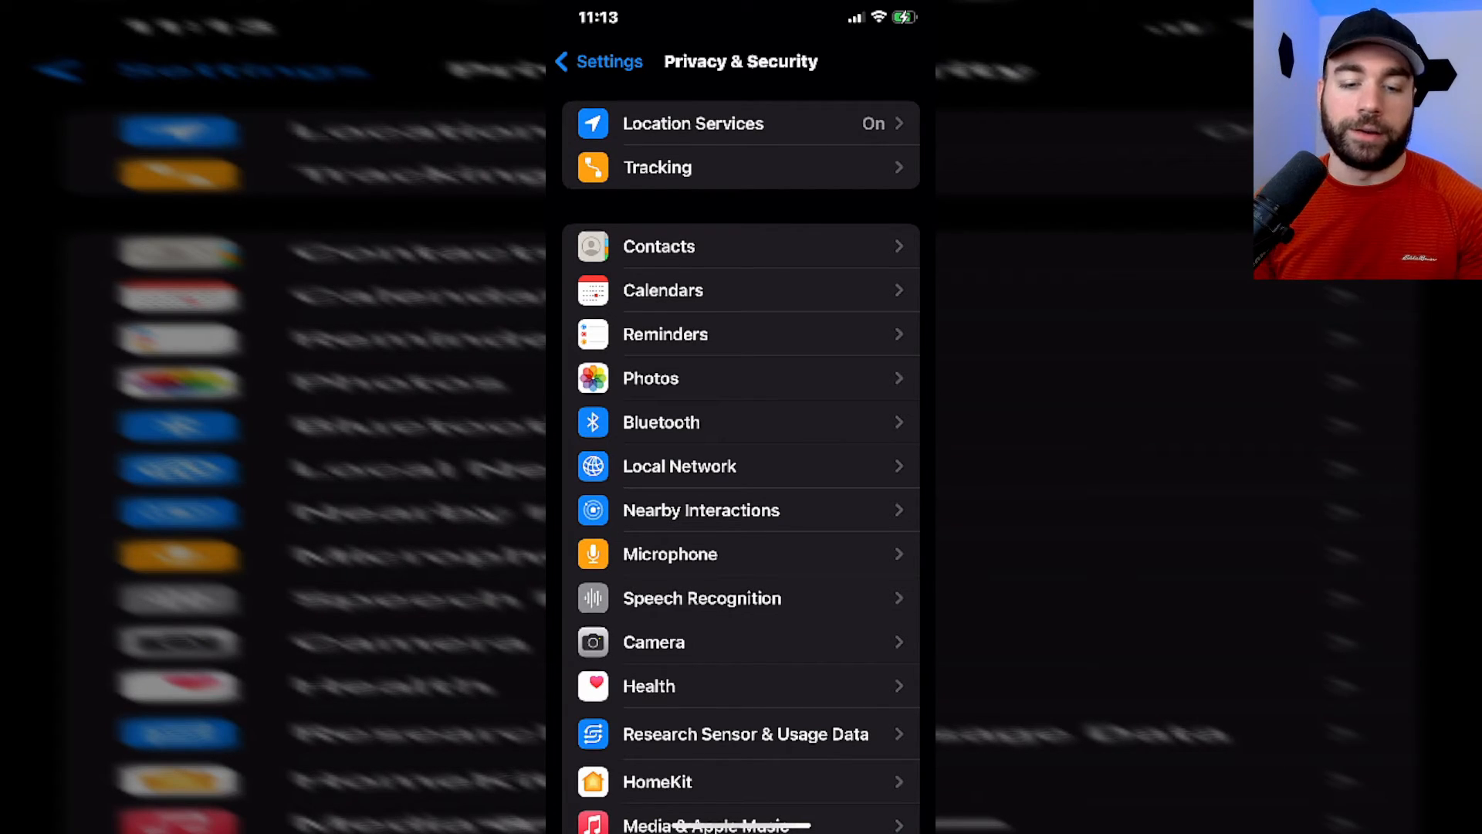
left_click(741, 123)
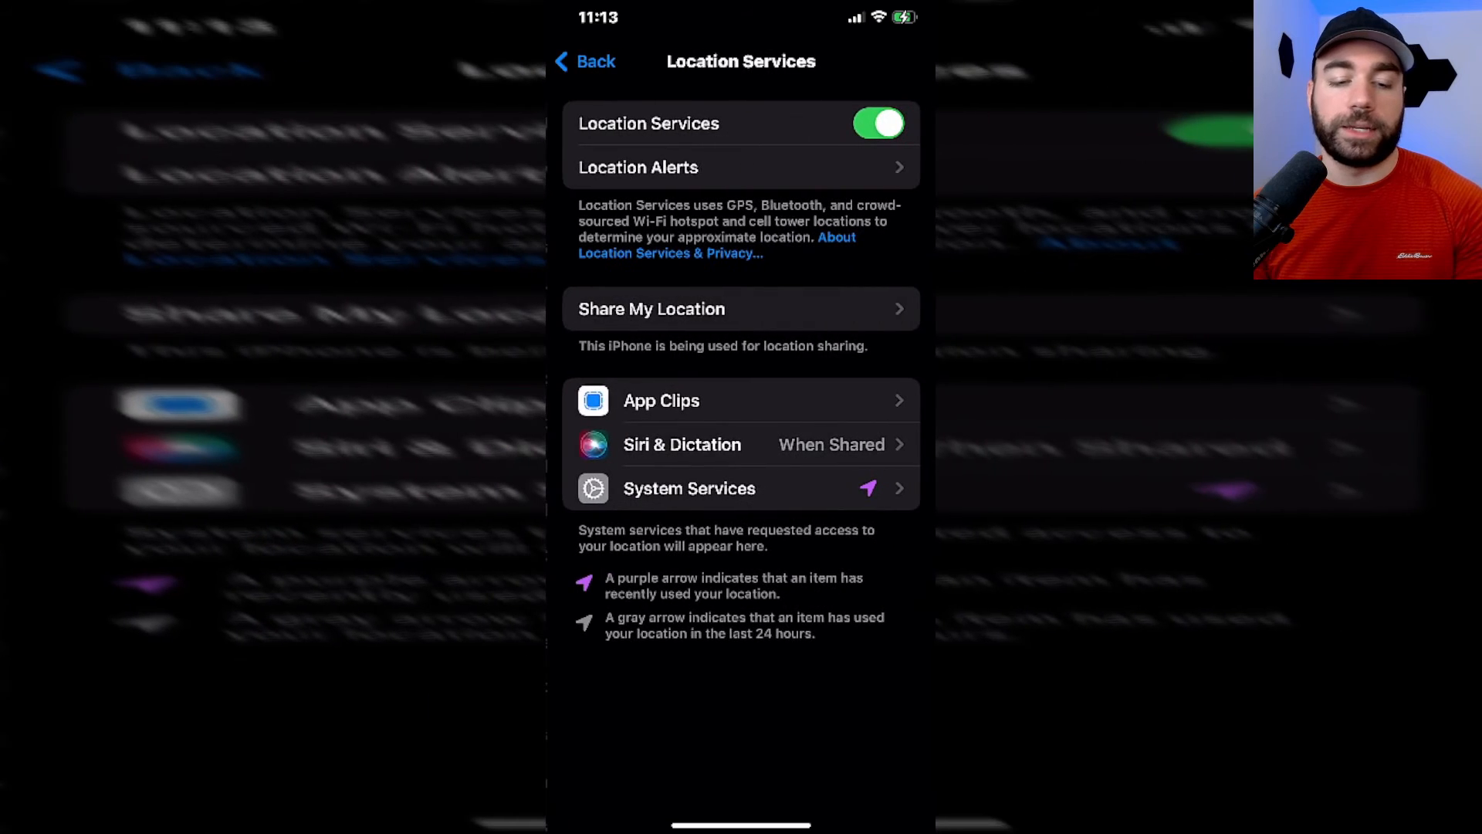